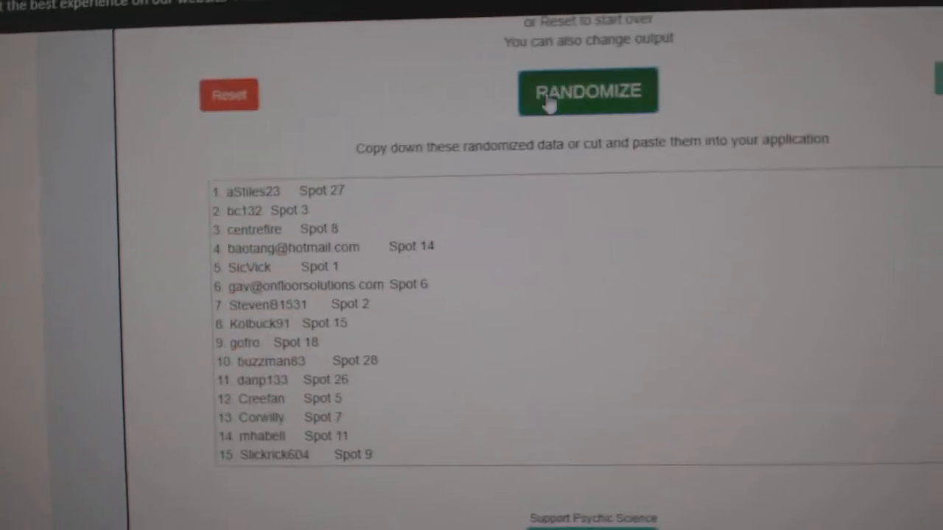
Step: Randomize the username-and-spot list, then shuffle the pasted team names
left_click(588, 91)
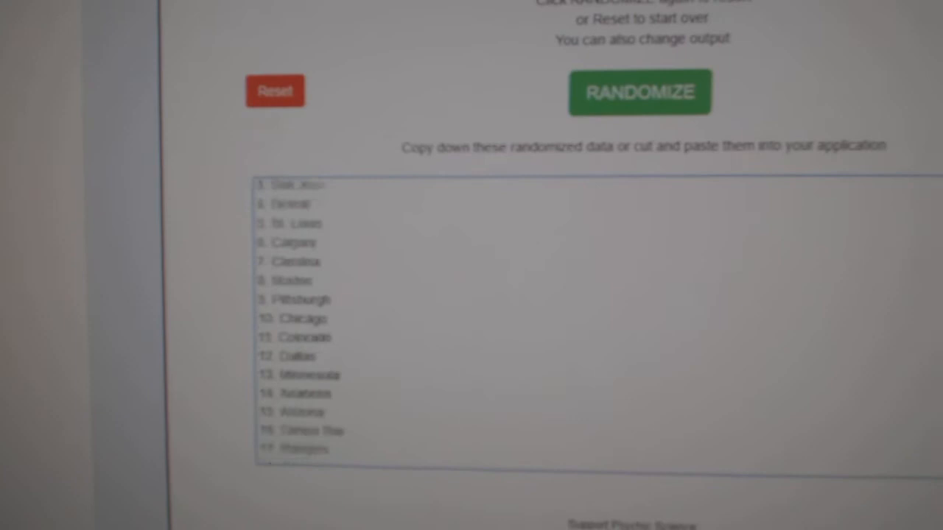
left_click(598, 154)
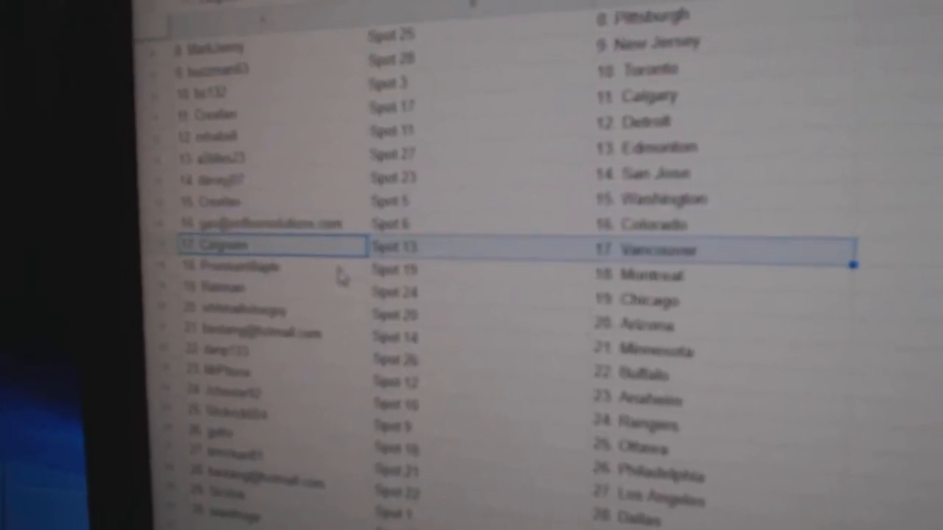
Step: Scroll through the 30 rows of usernames, spots and teams in Google Sheets
scroll("down", 3)
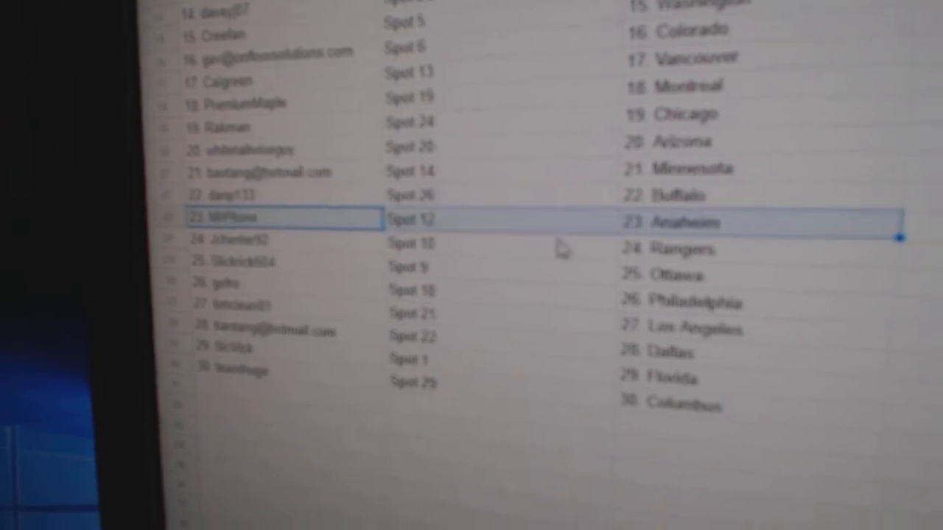